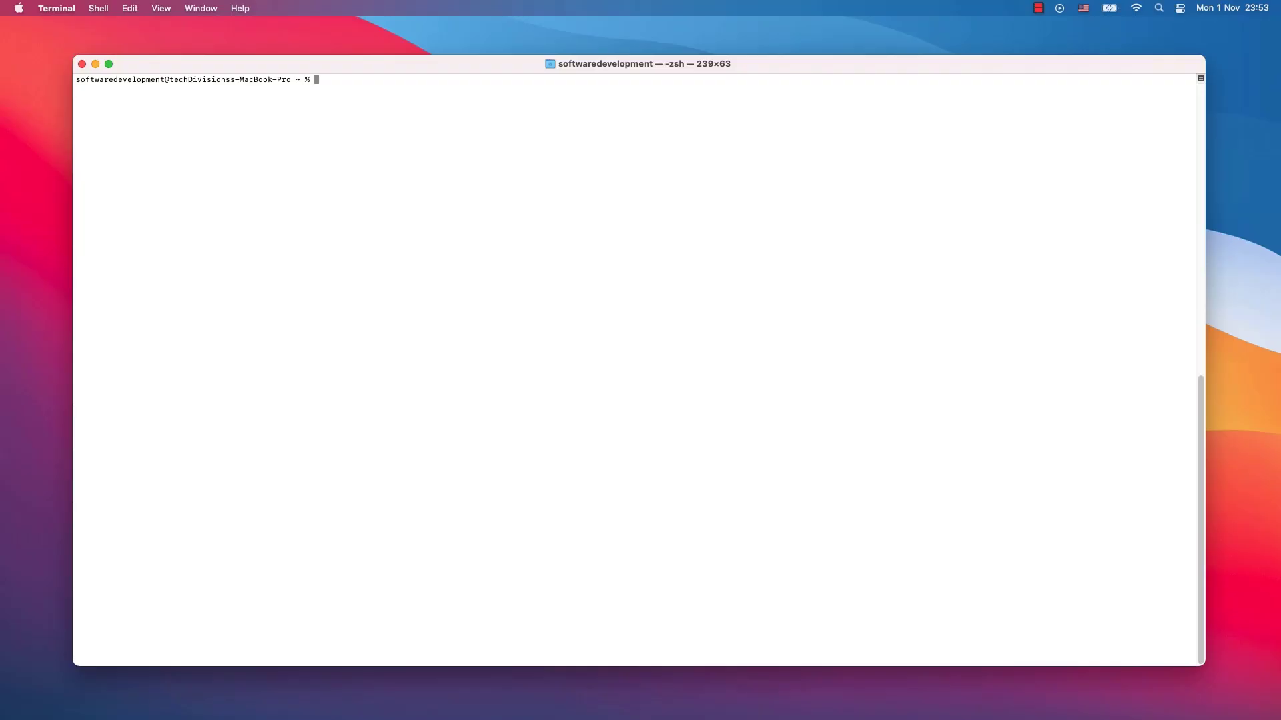
mouse_move(1040, 200)
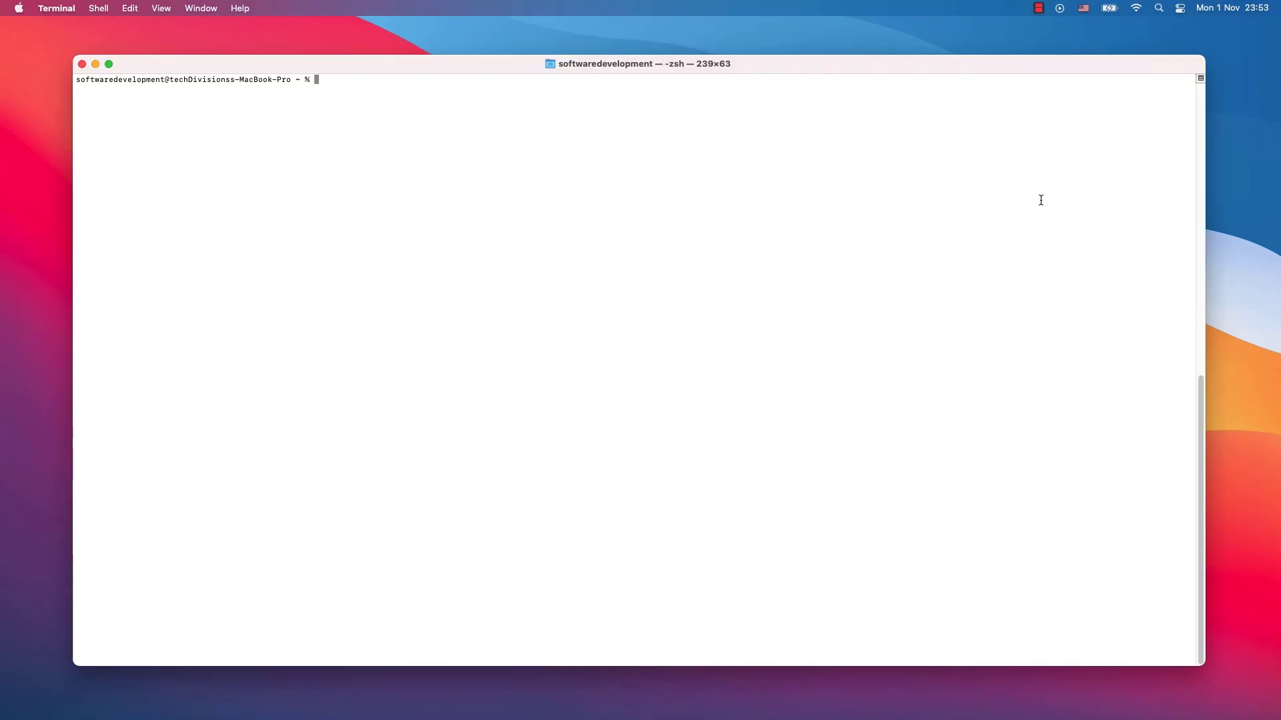
Run nvm at the zsh prompt; the shell reports the command is not found.
type("n")
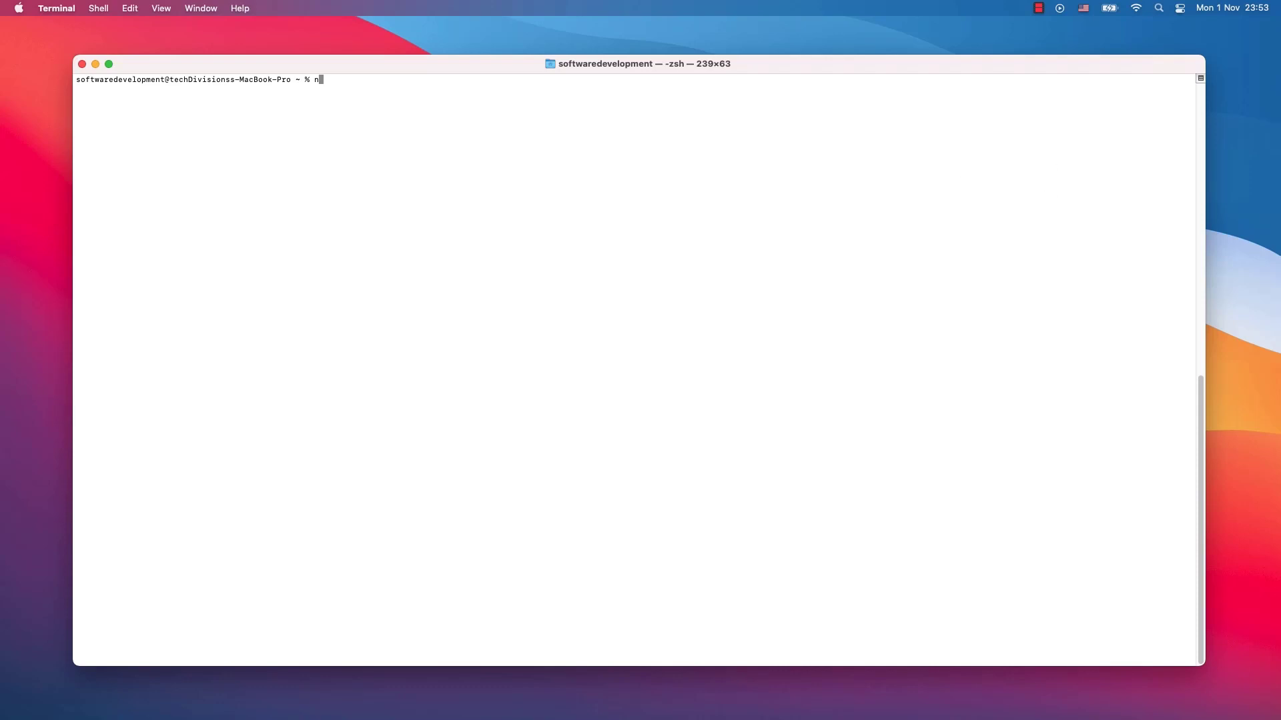
key("Return")
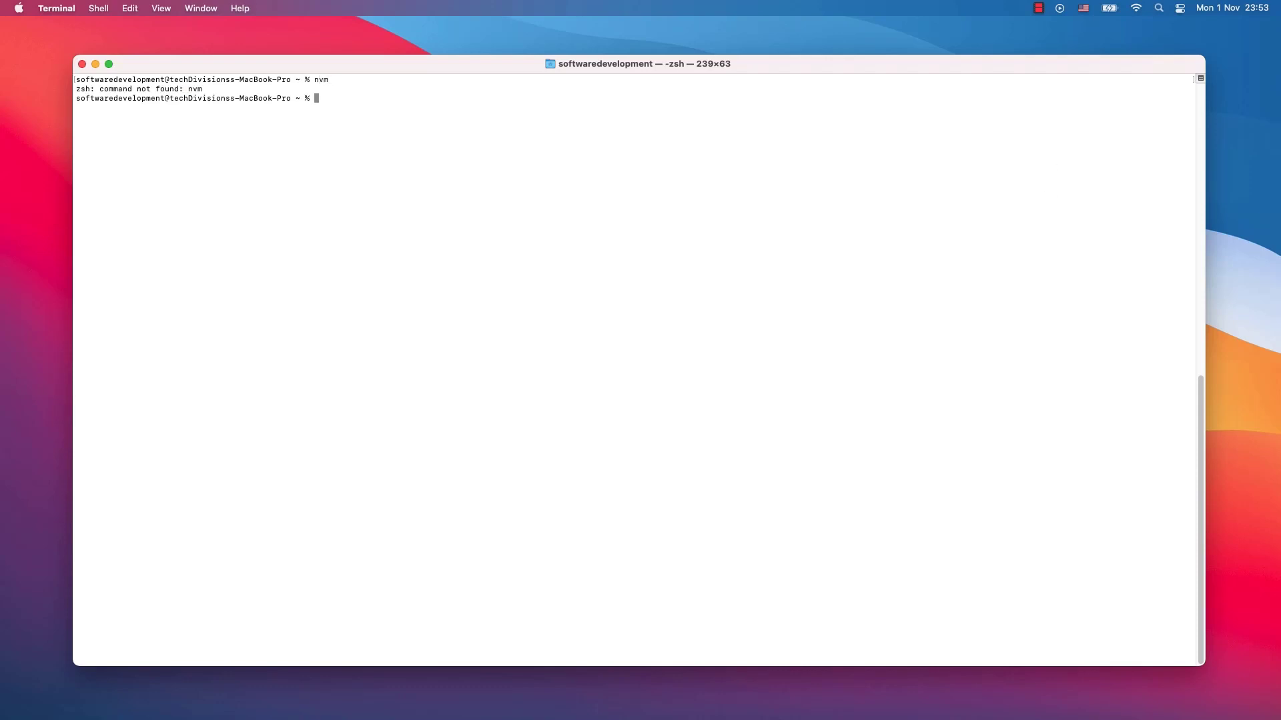
mouse_move(799, 195)
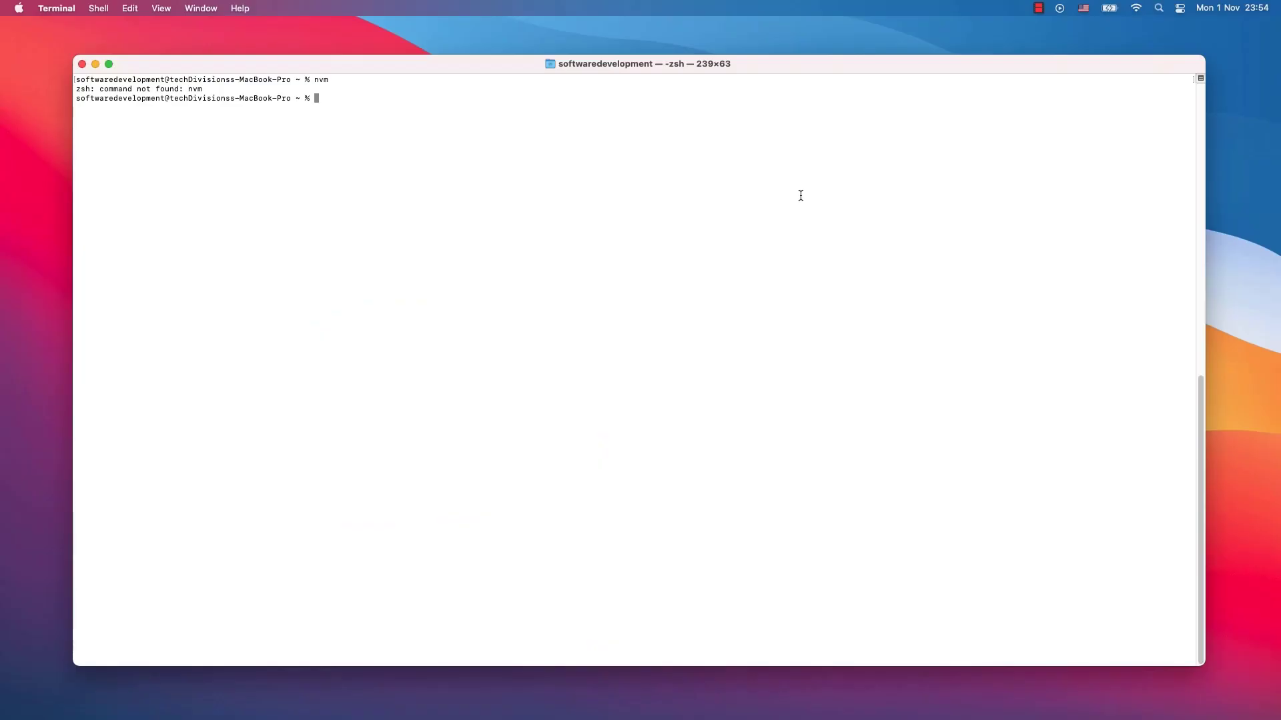
mouse_move(432, 129)
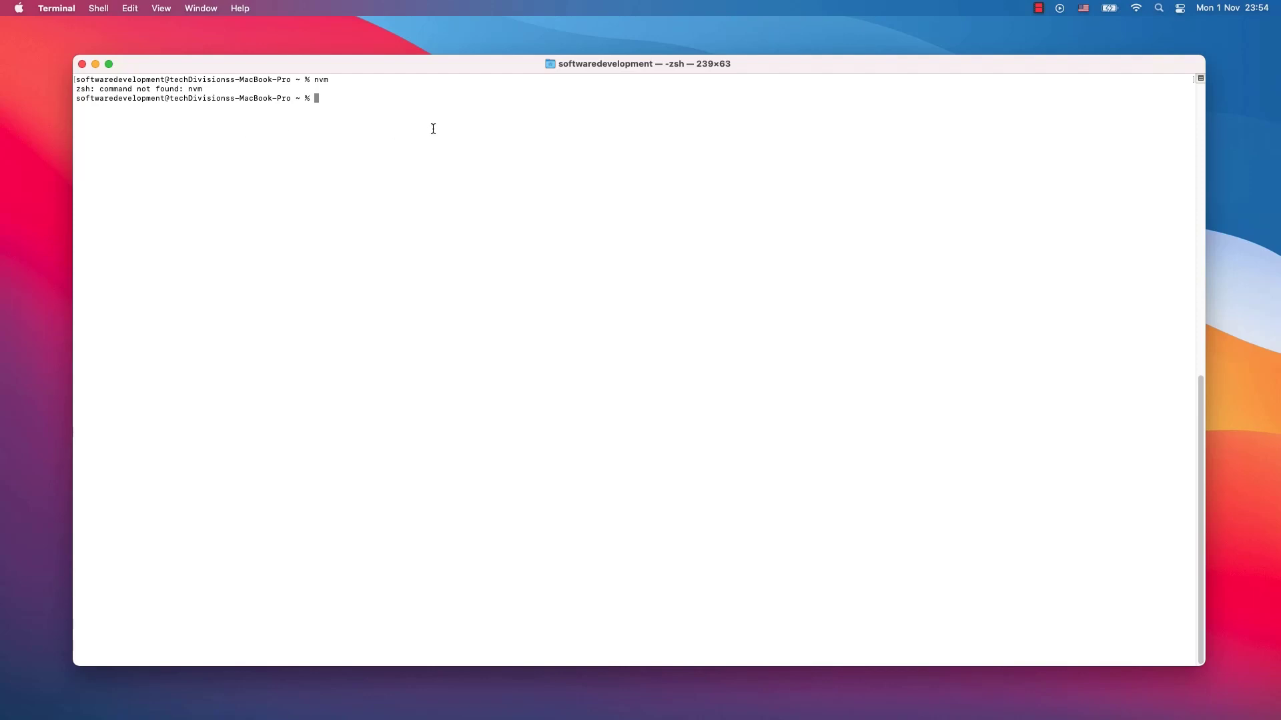
type("git")
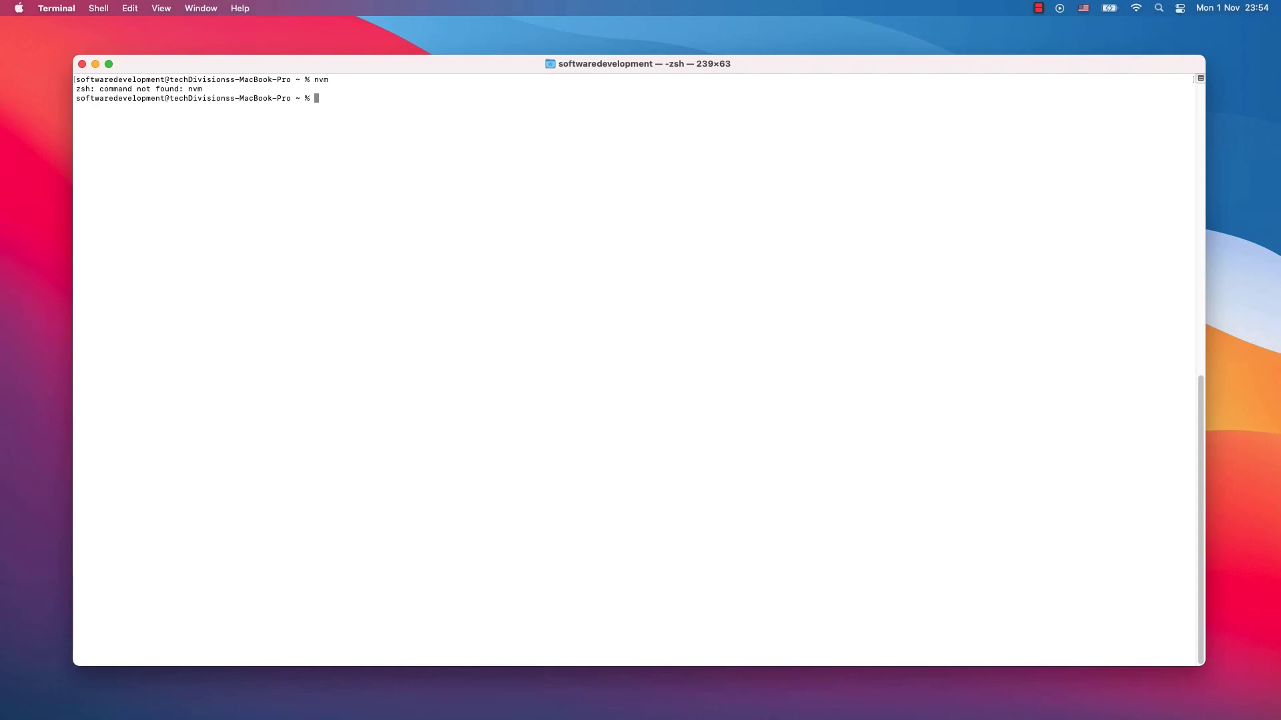
type("git")
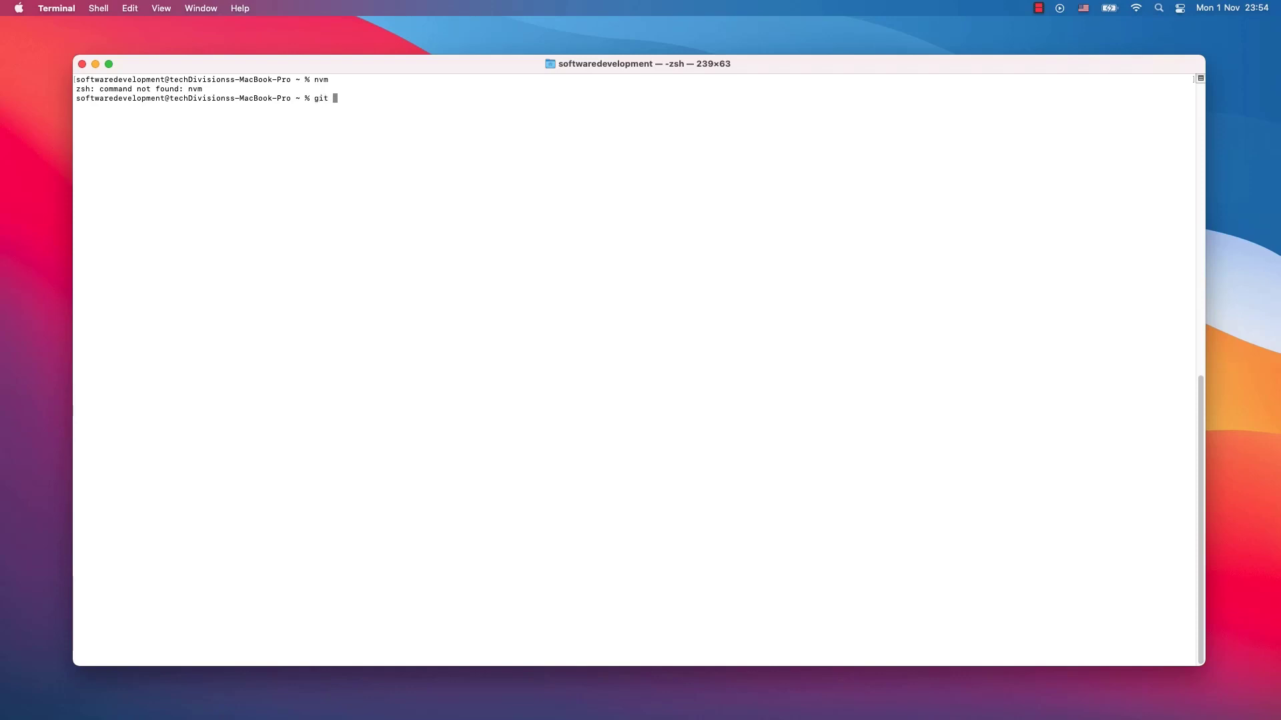
type("clone https:")
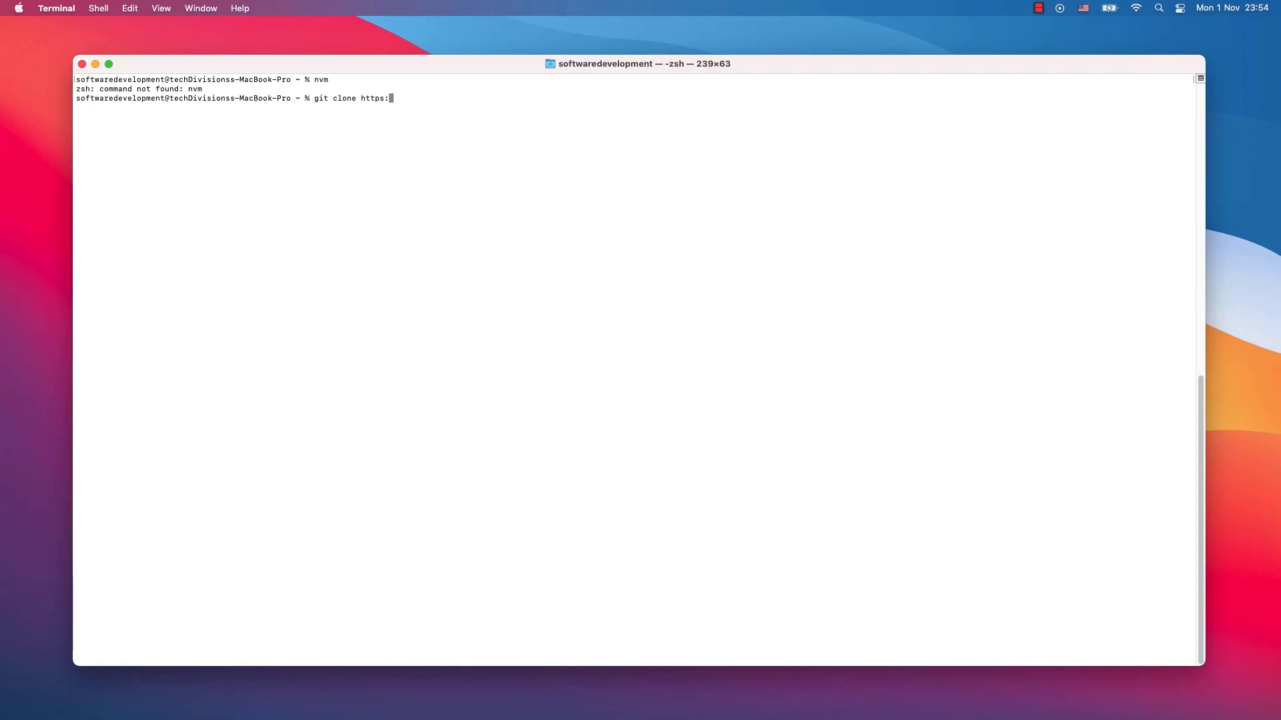
type("//github.com")
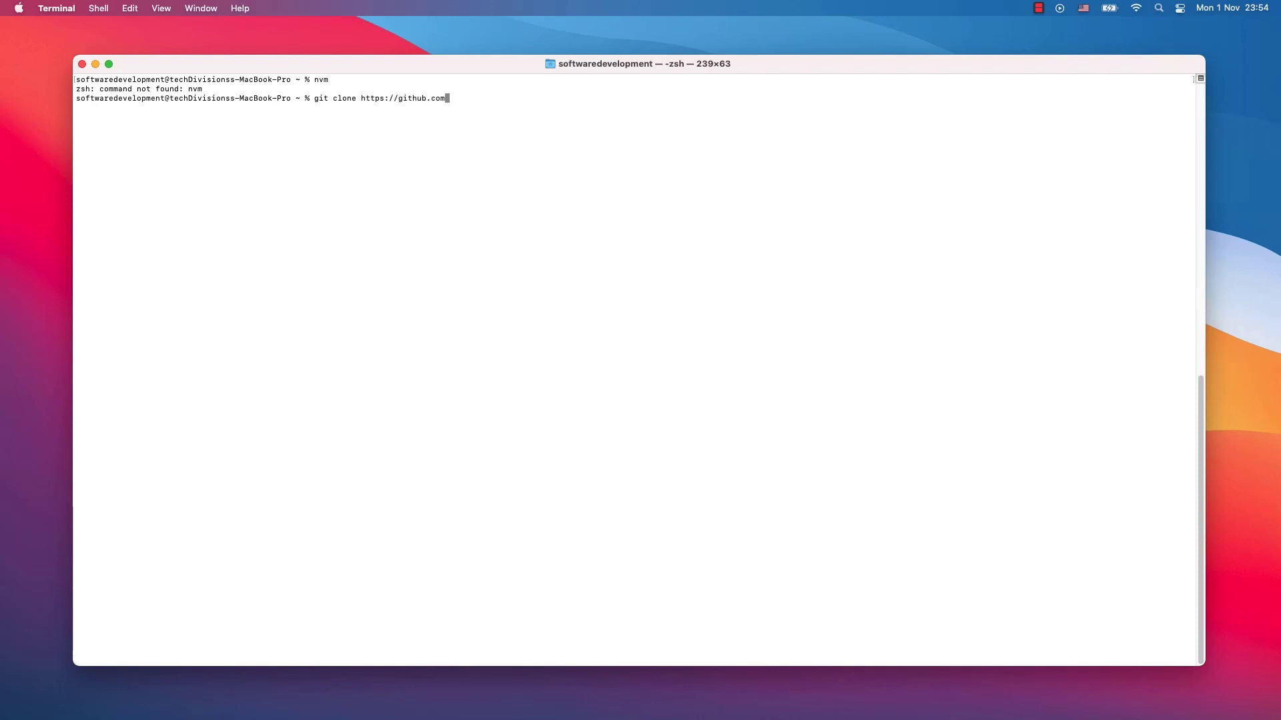
type("/nvm-sh/")
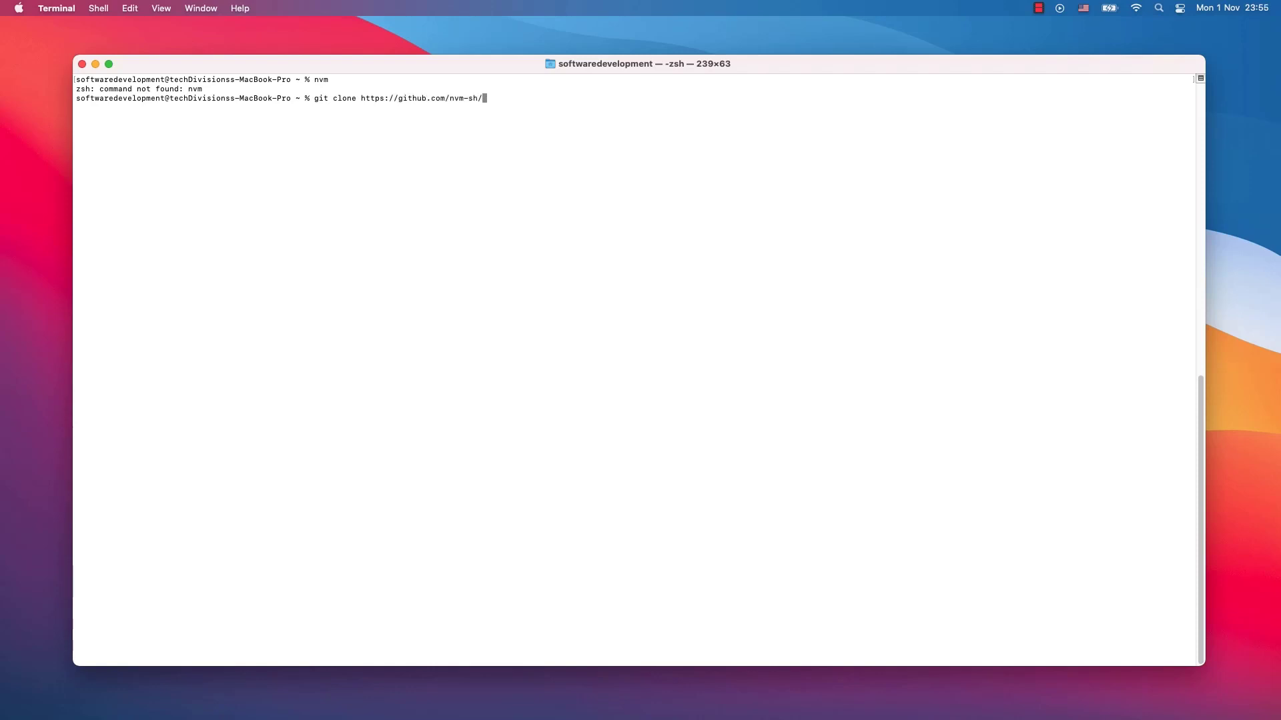
type("nvm.git")
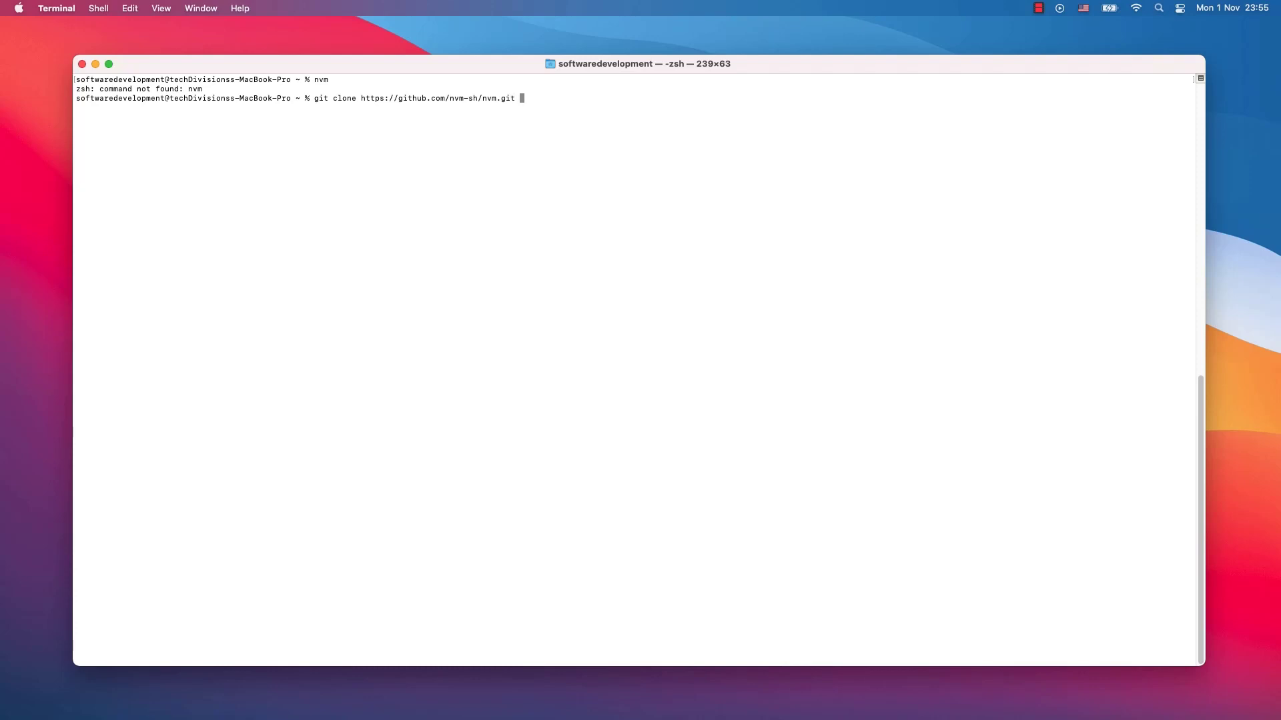
type("~/.nvm")
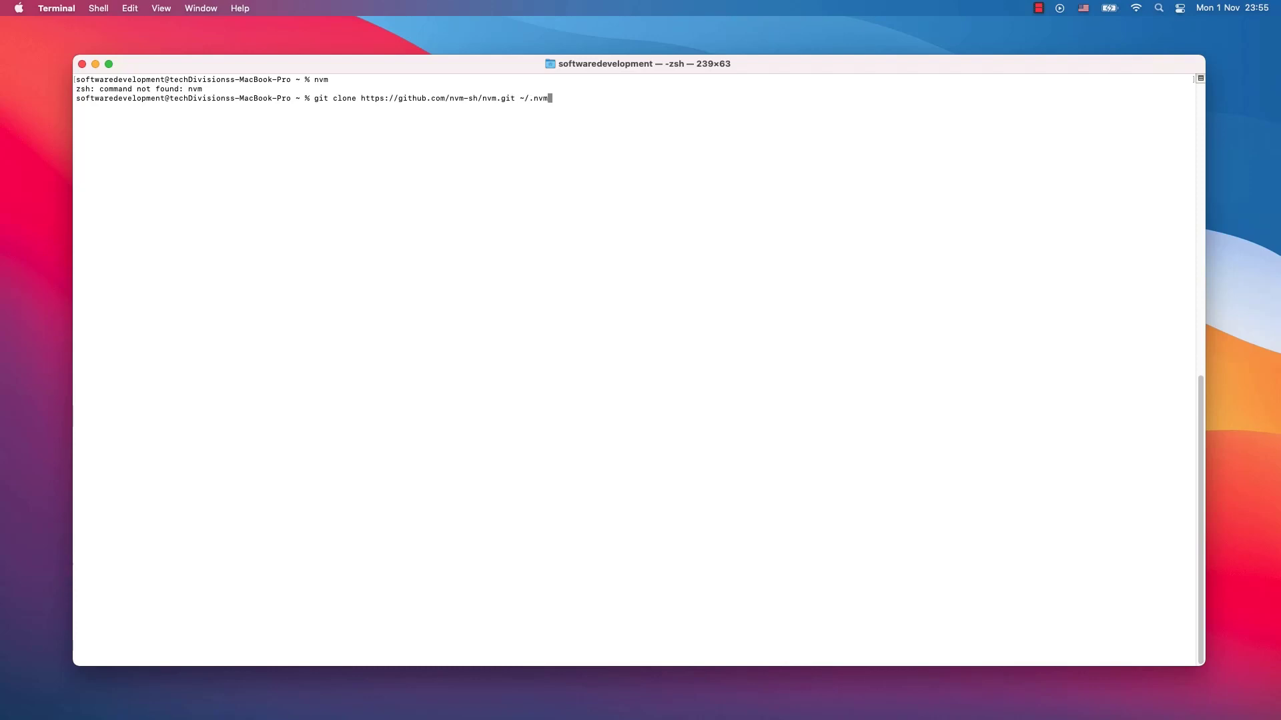
key("Return")
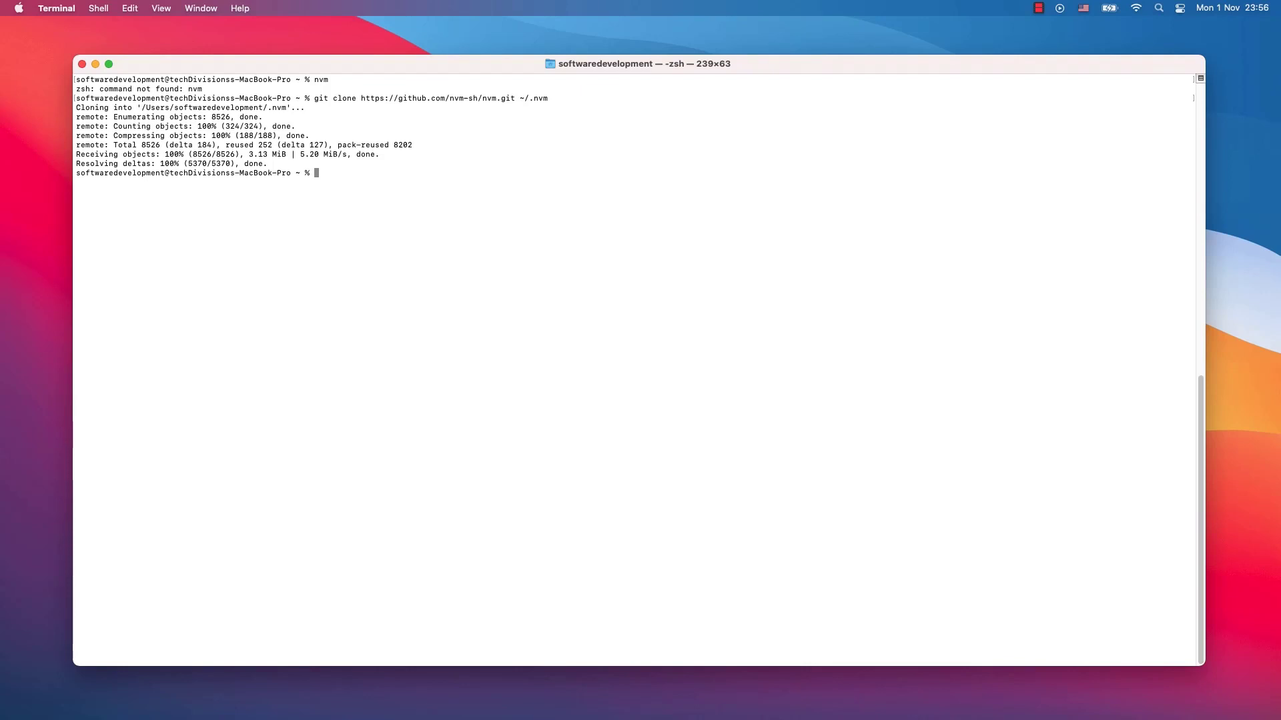
Run nvm again; it still returns command not found.
type("nvm")
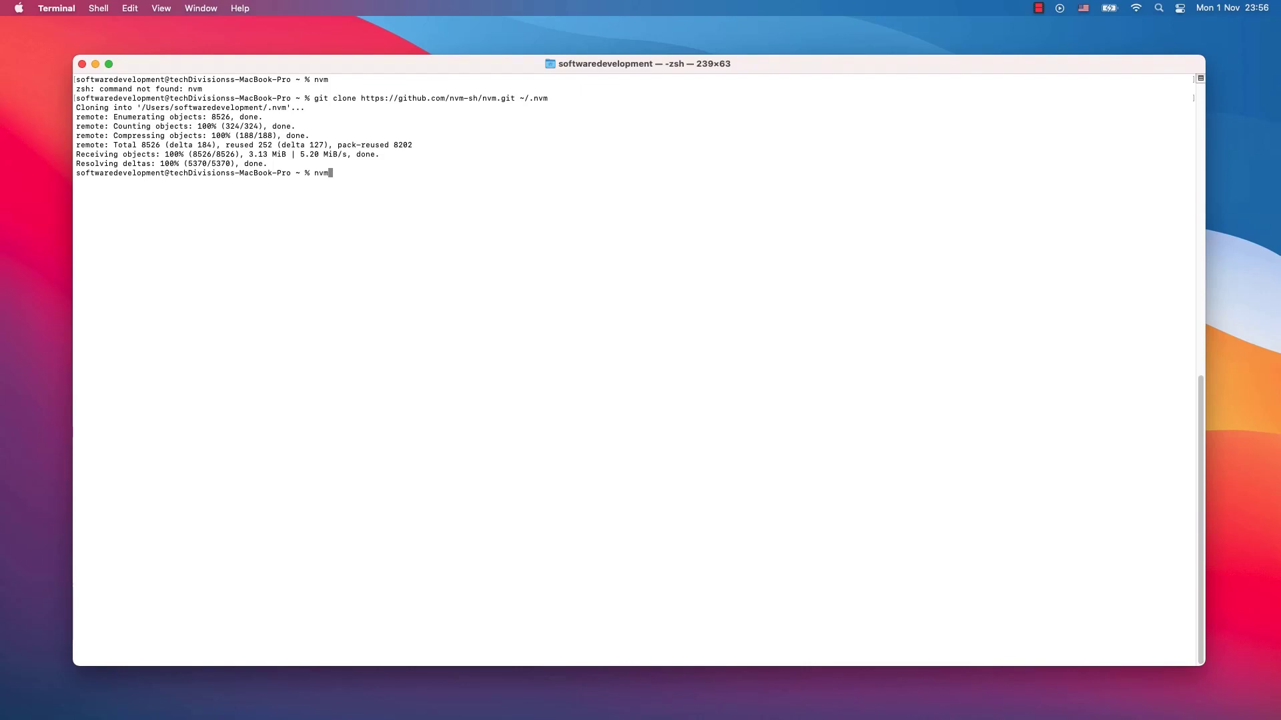
key("Return")
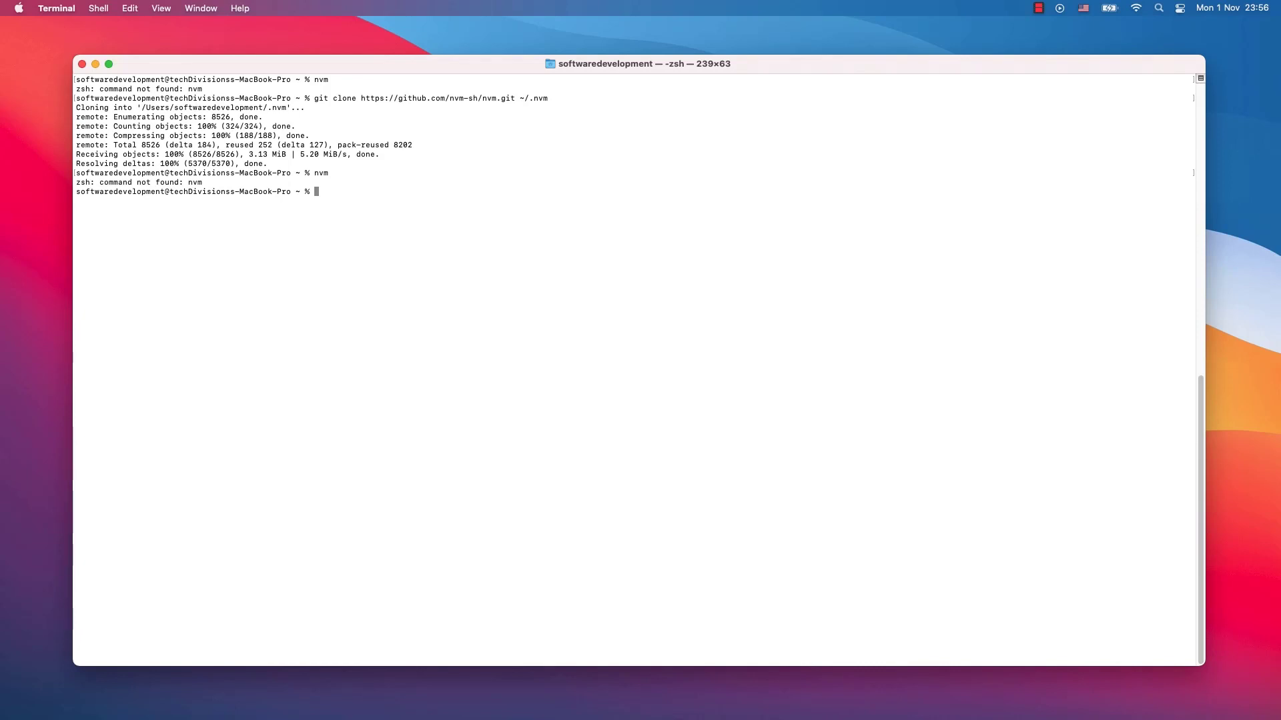
Run source ~/.nvm/nvm.sh to load nvm into the current shell without errors.
type("source")
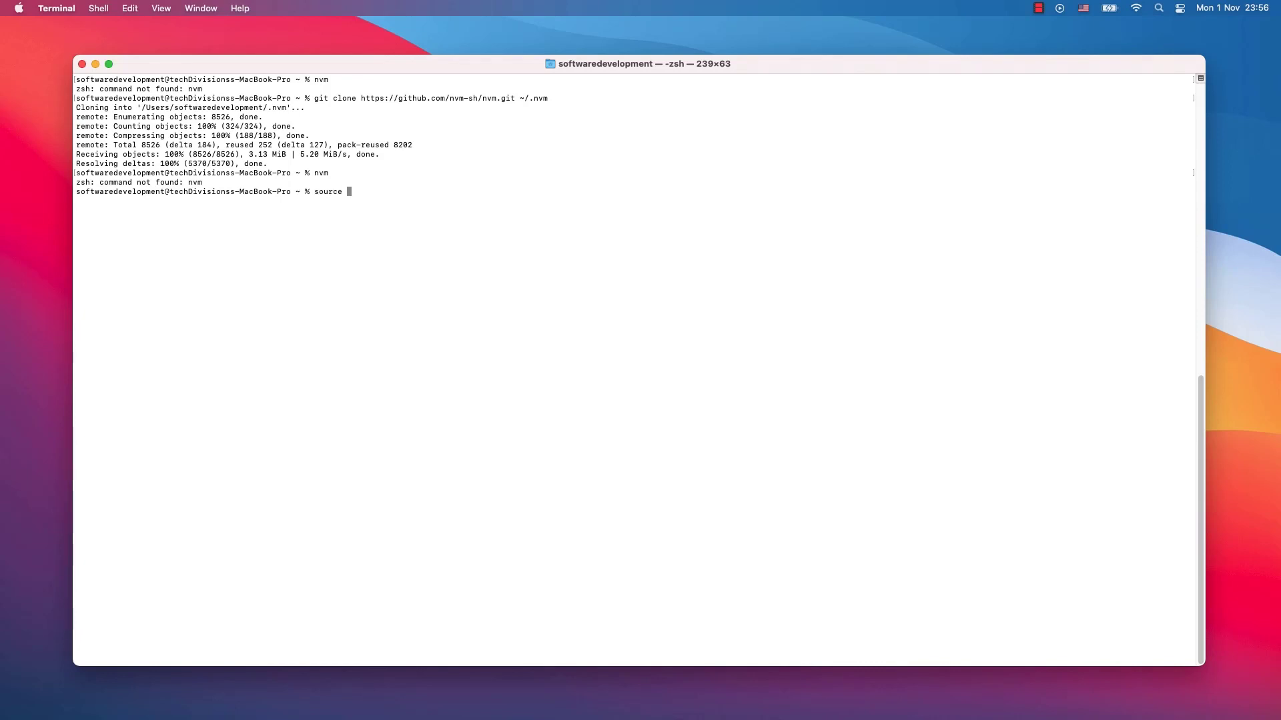
type("~/.nvm")
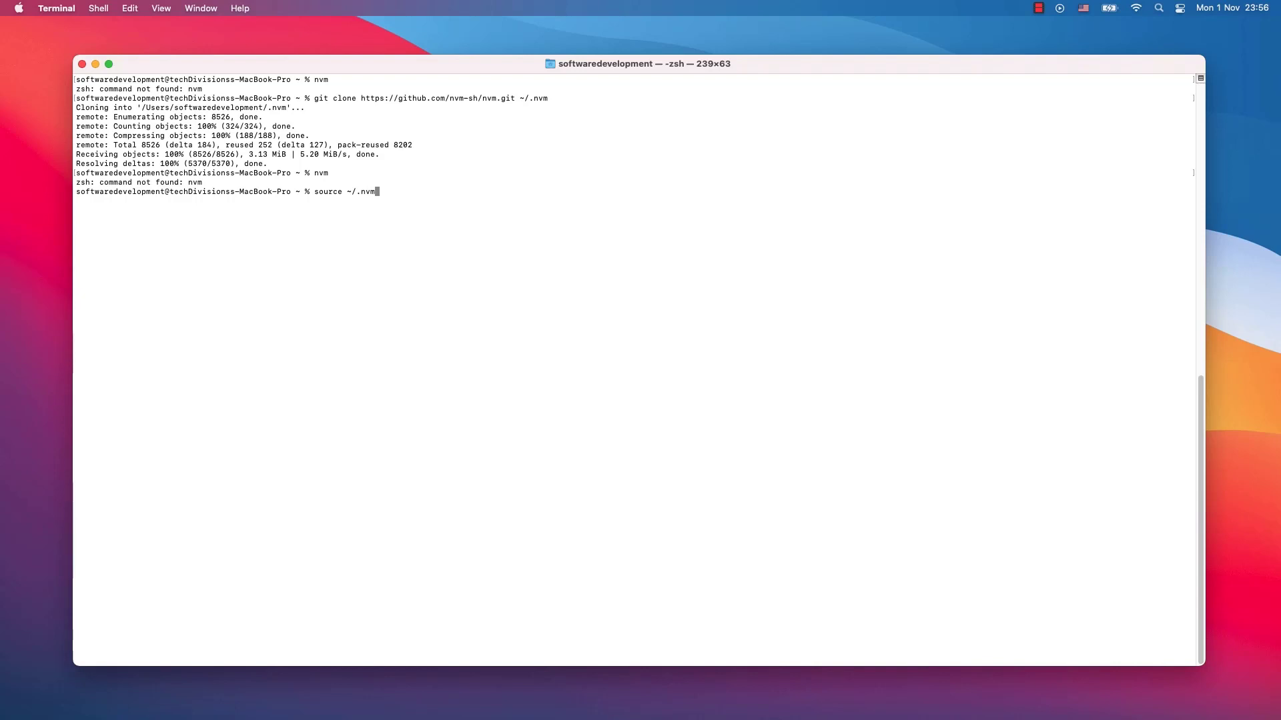
type("/nvm.")
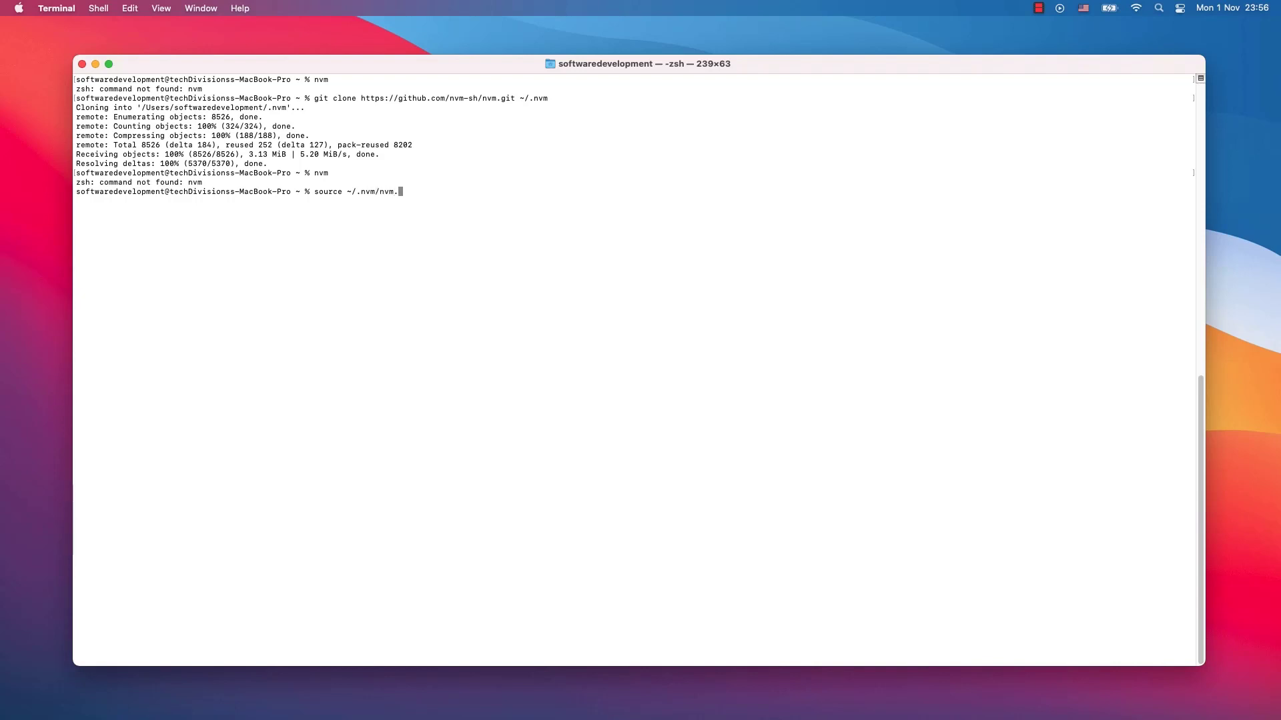
key("Return")
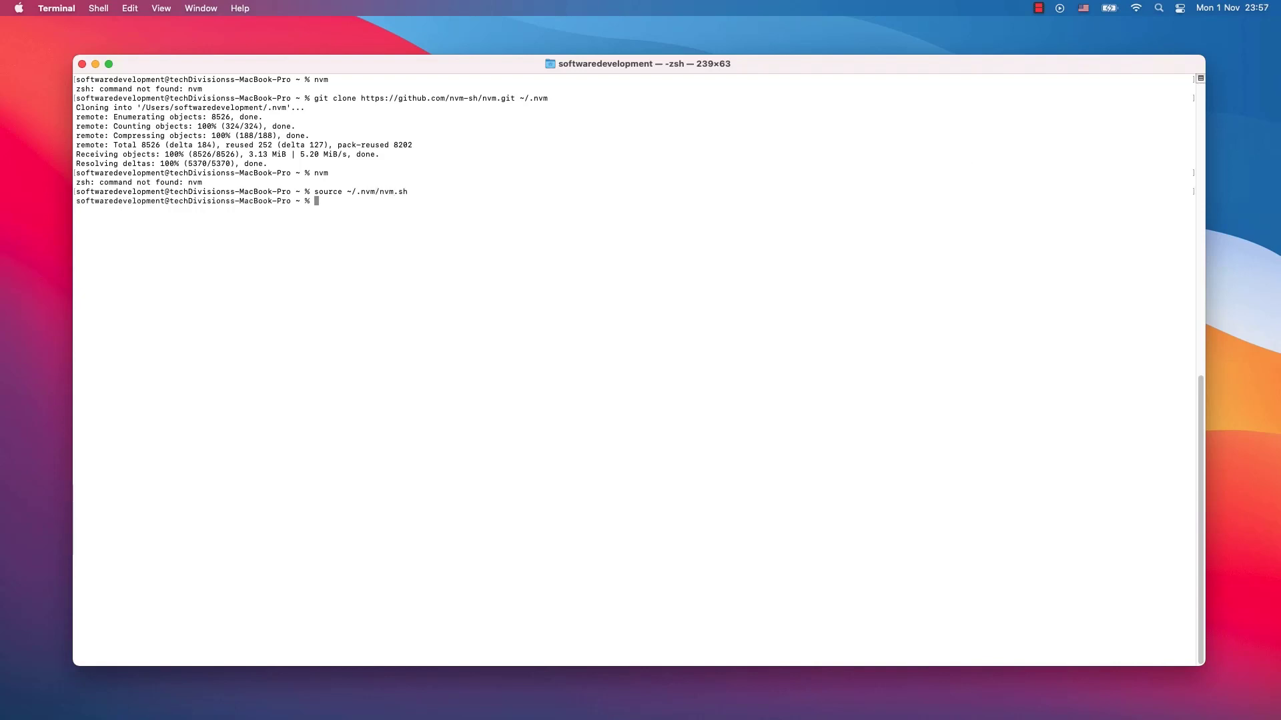